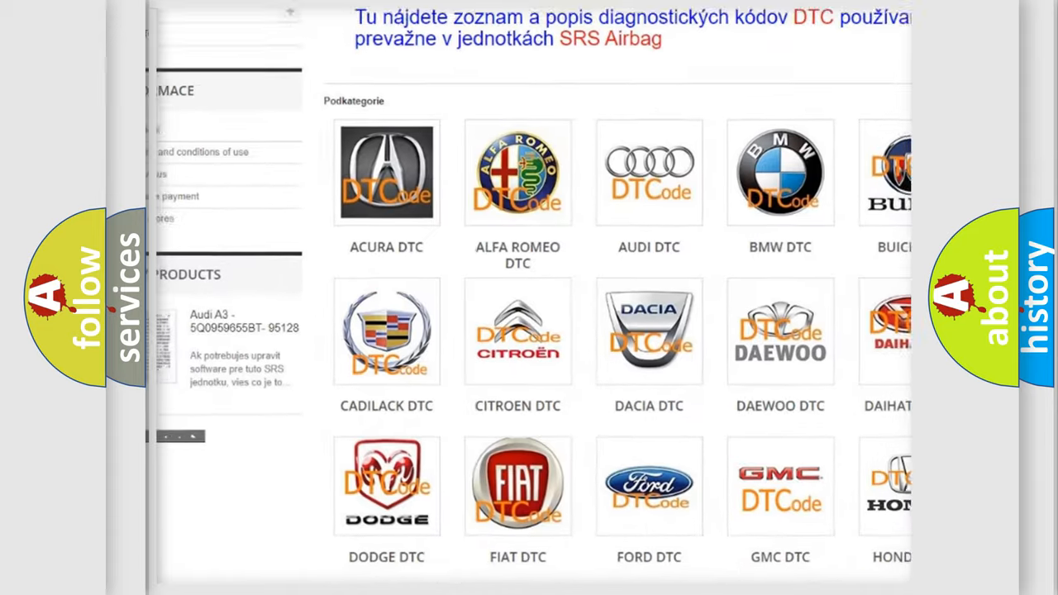
pyautogui.scroll(3)
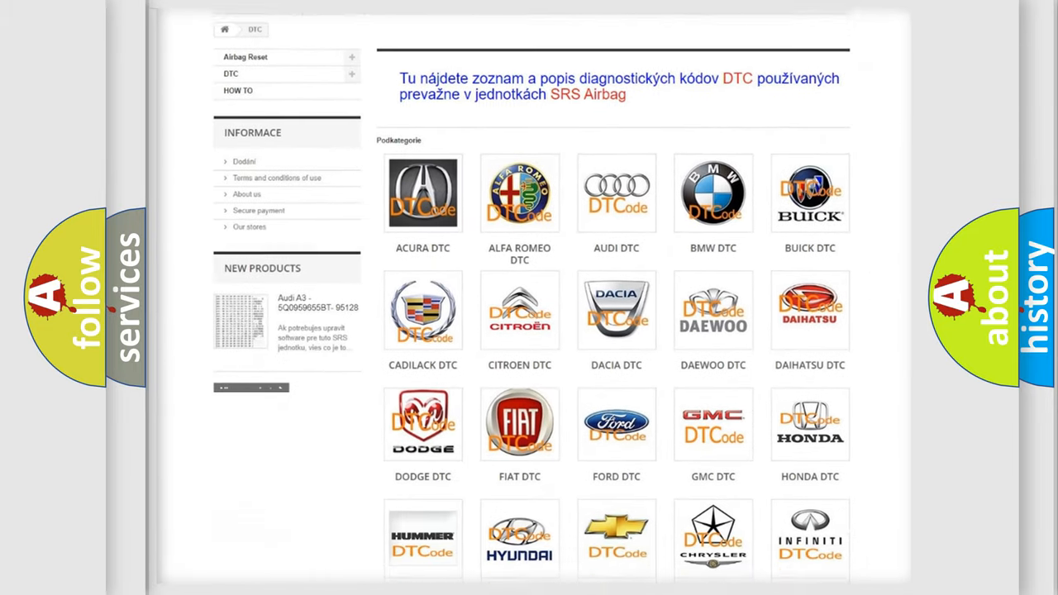
pyautogui.scroll(-3)
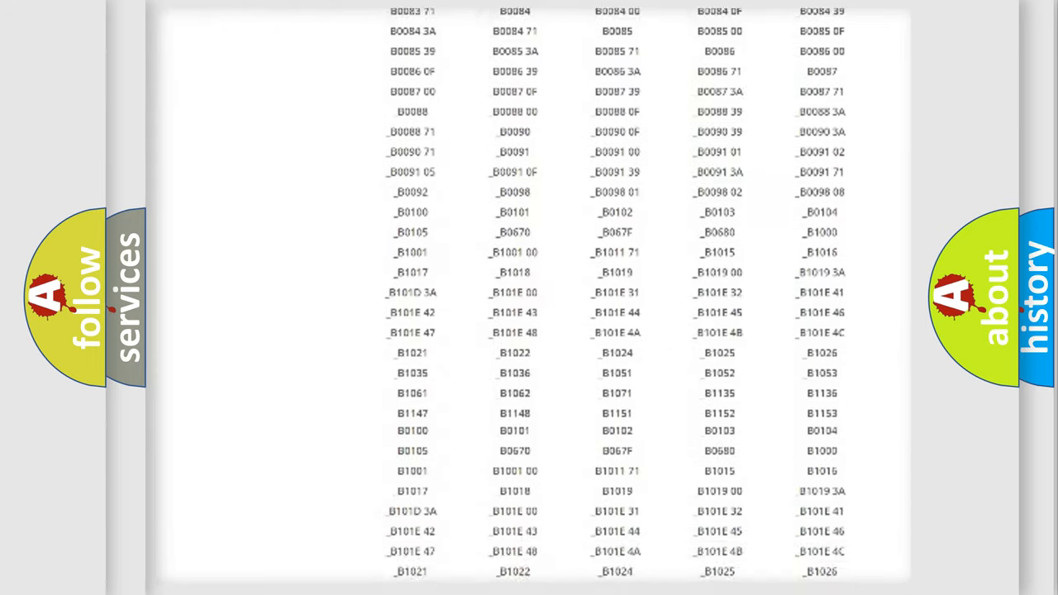
pyautogui.scroll(3)
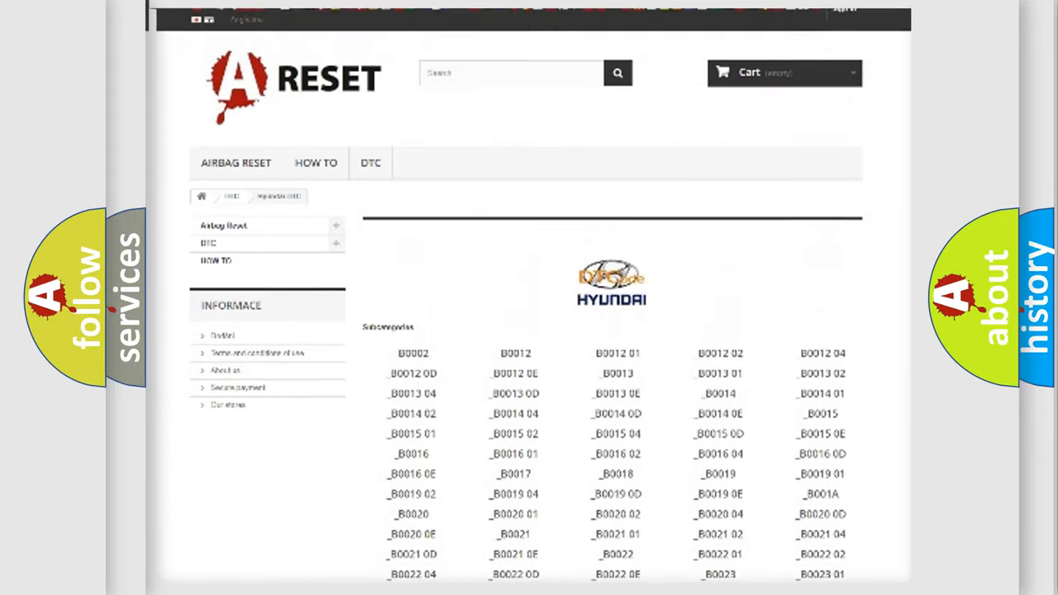